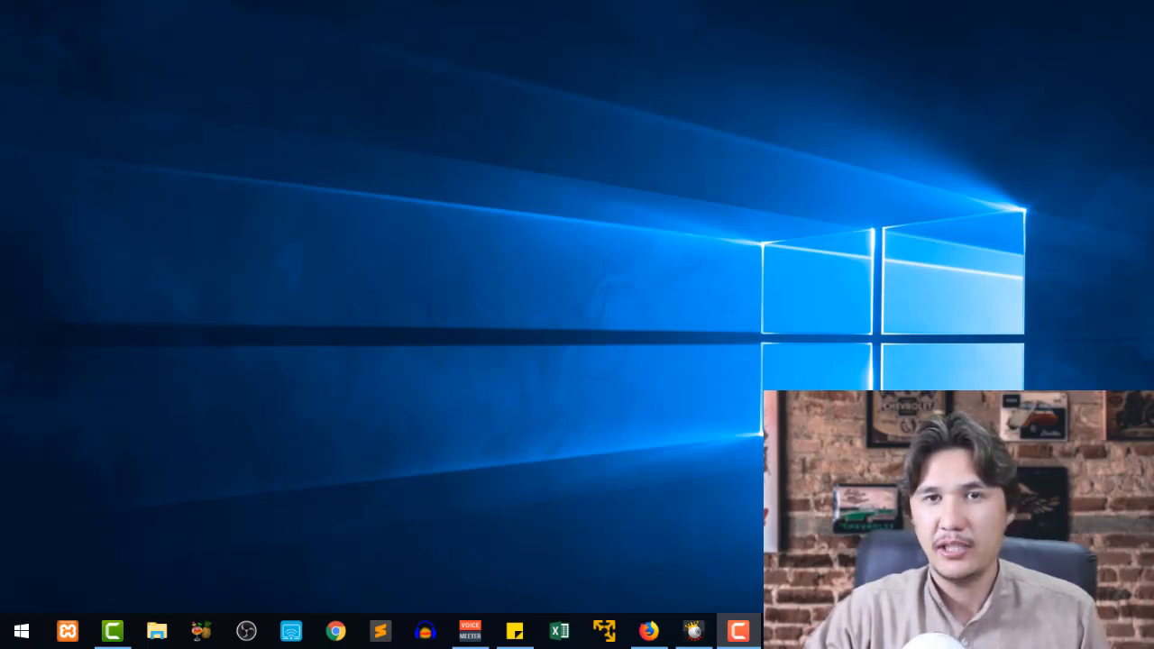
pyautogui.moveTo(424, 307)
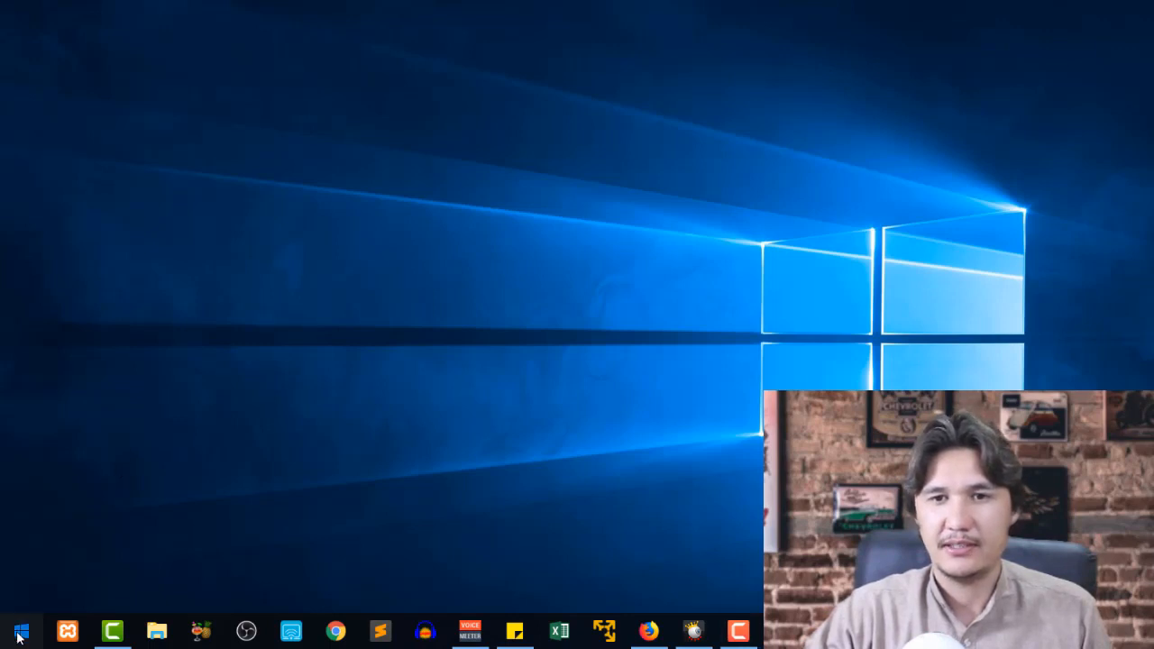
# Search the Start menu for 'po' and bring up Windows PowerShell's Run as administrator option
pyautogui.click(16, 630)
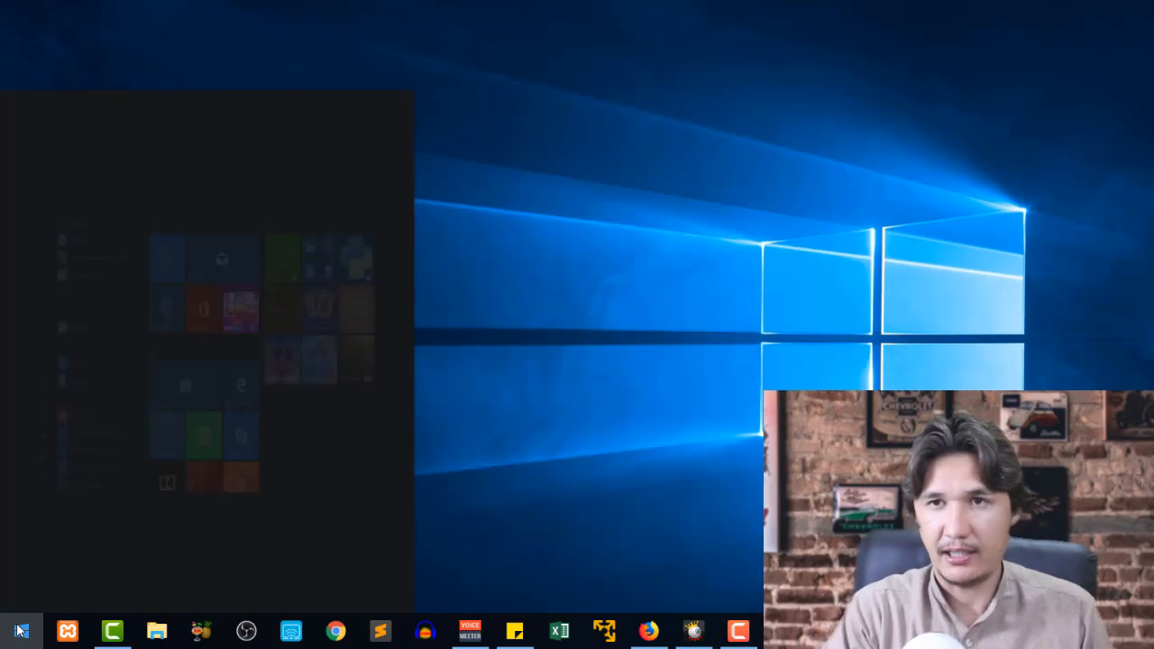
pyautogui.write('po')
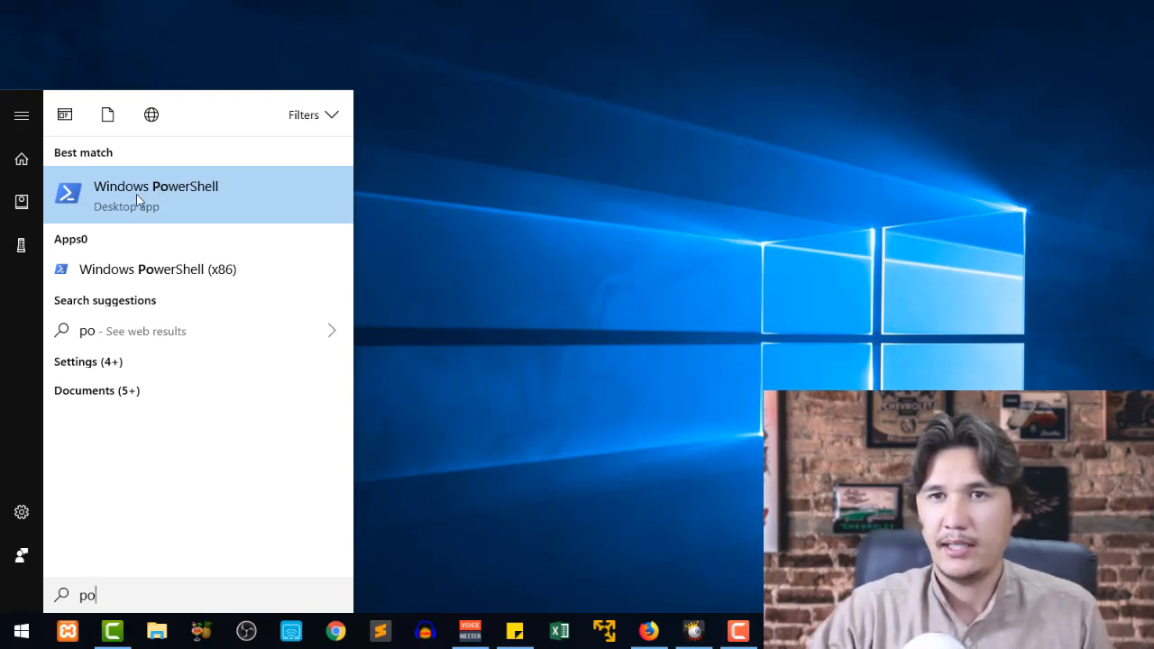
pyautogui.rightClick(156, 194)
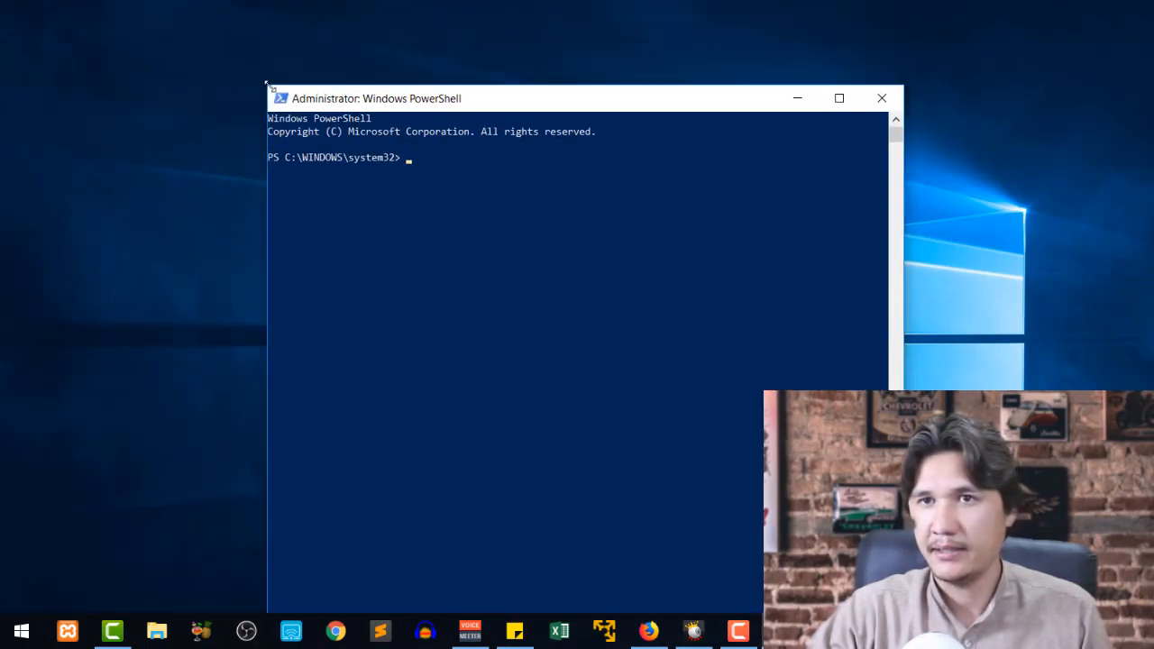
# Drag the Administrator PowerShell window up and to the left
pyautogui.moveTo(377, 98); pyautogui.dragTo(302, 41)
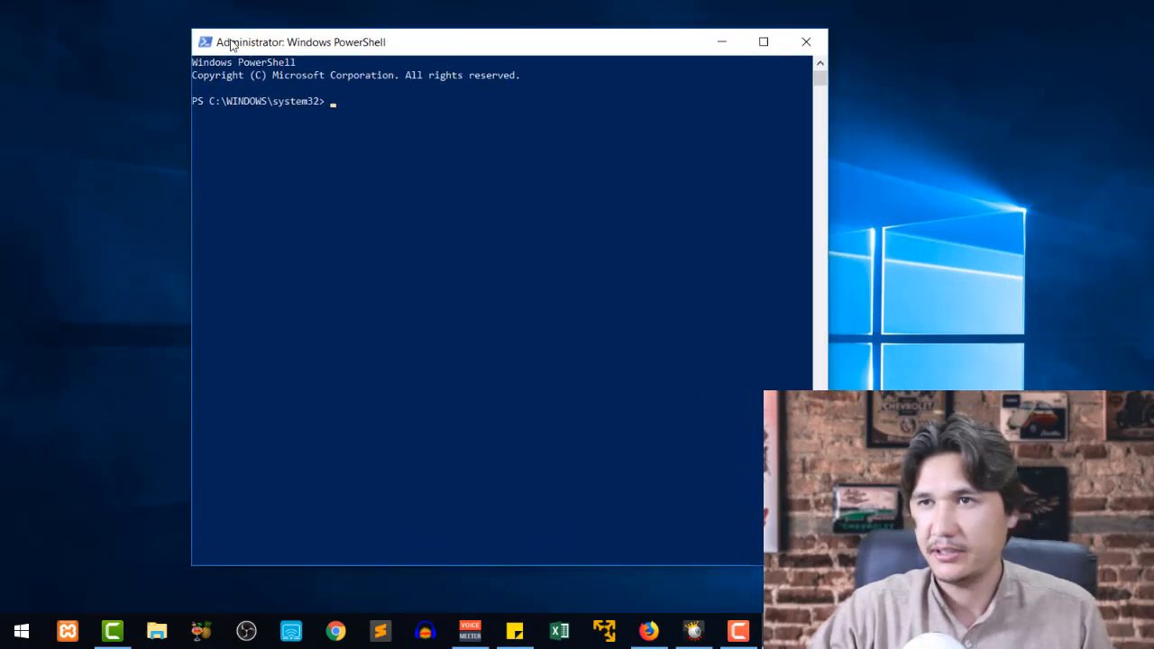
pyautogui.moveTo(312, 153)
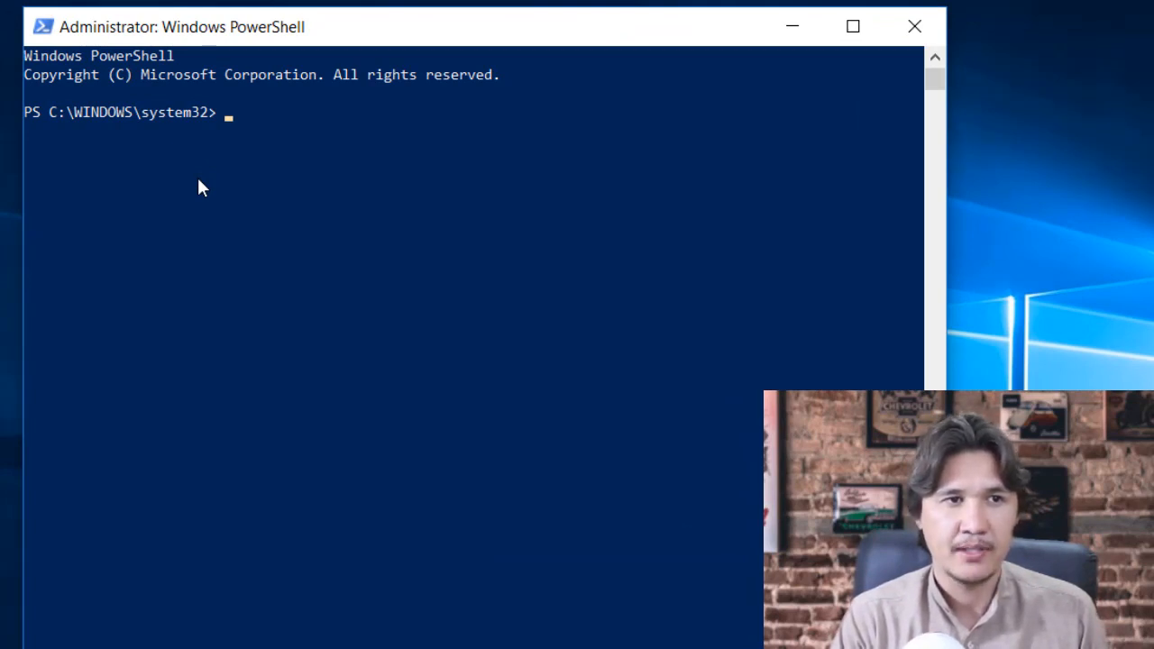
pyautogui.write('get')
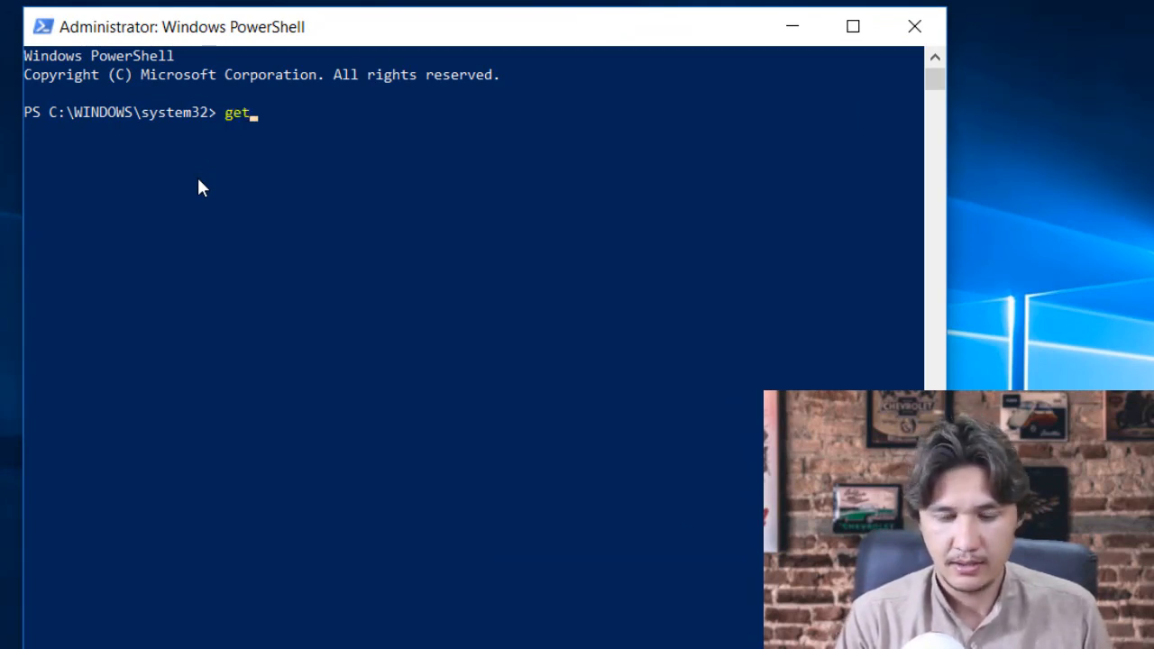
pyautogui.write('-Networ')
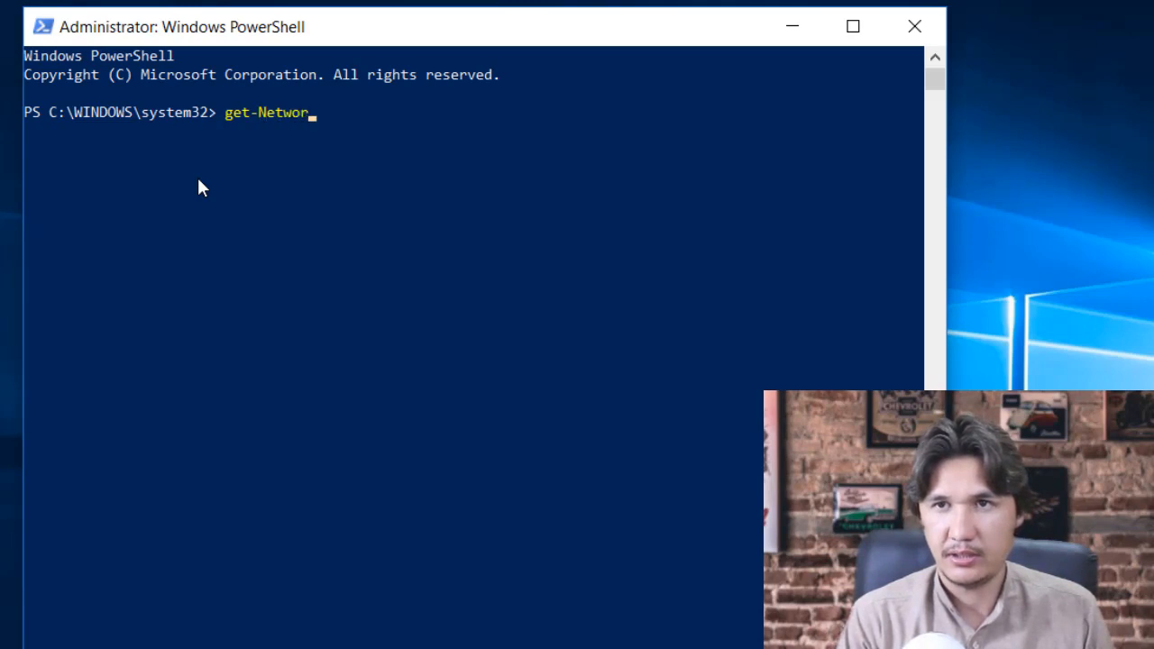
pyautogui.press('Backspace')
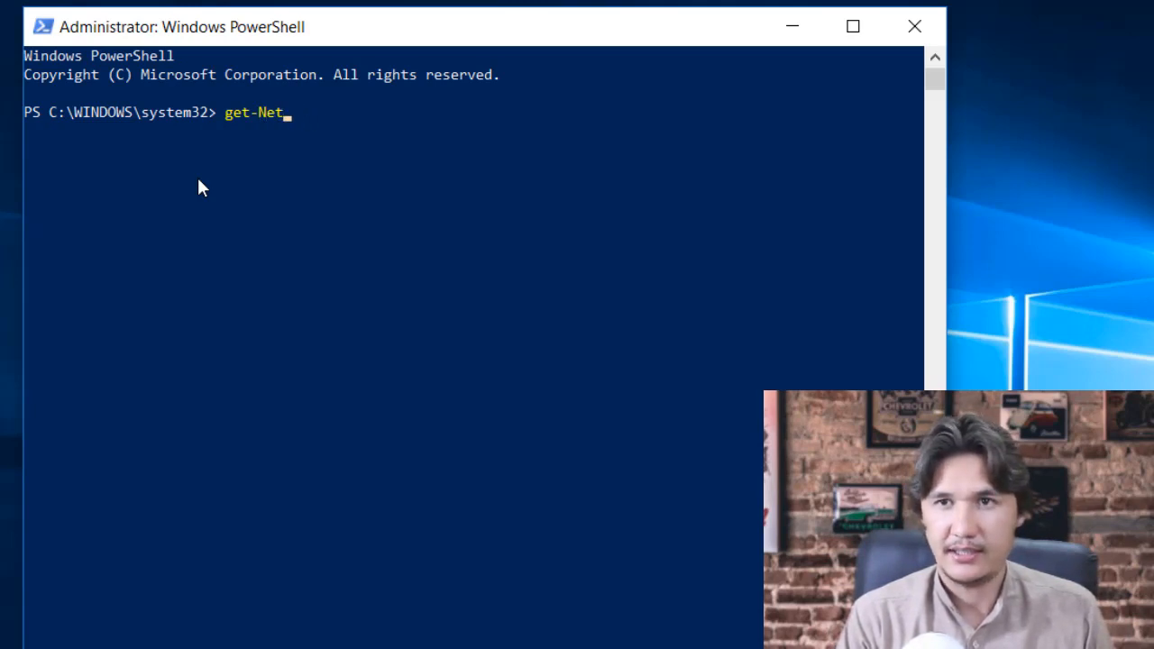
pyautogui.write('Conn')
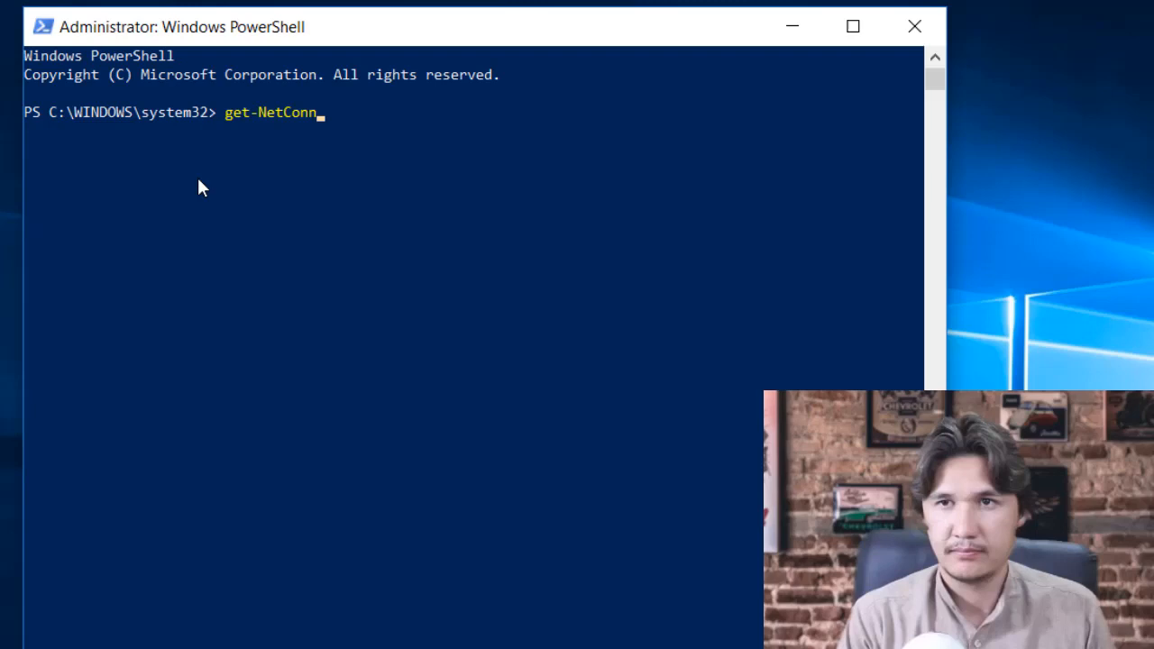
pyautogui.write('ectionProfile')
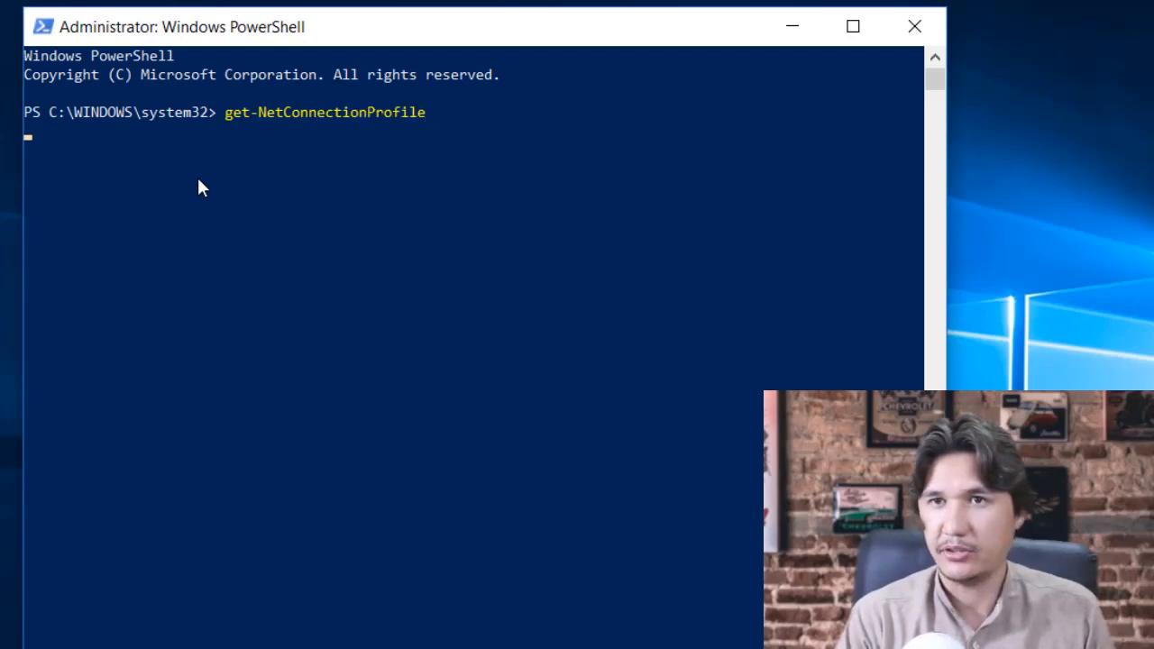
pyautogui.press('Enter')
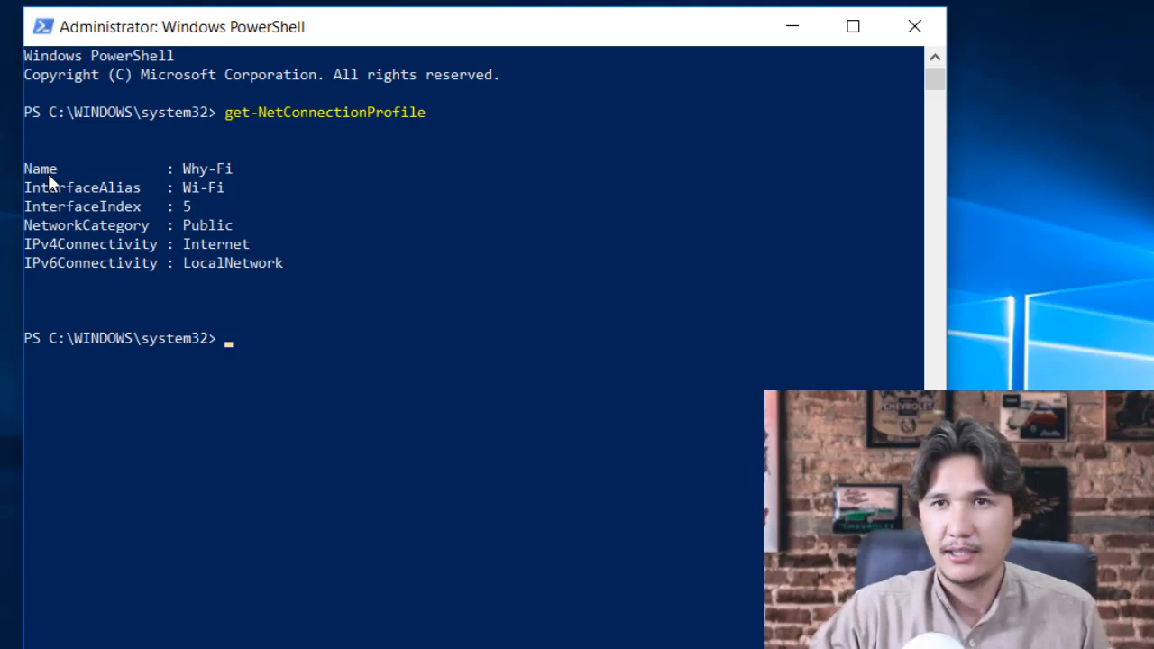
pyautogui.moveTo(109, 185)
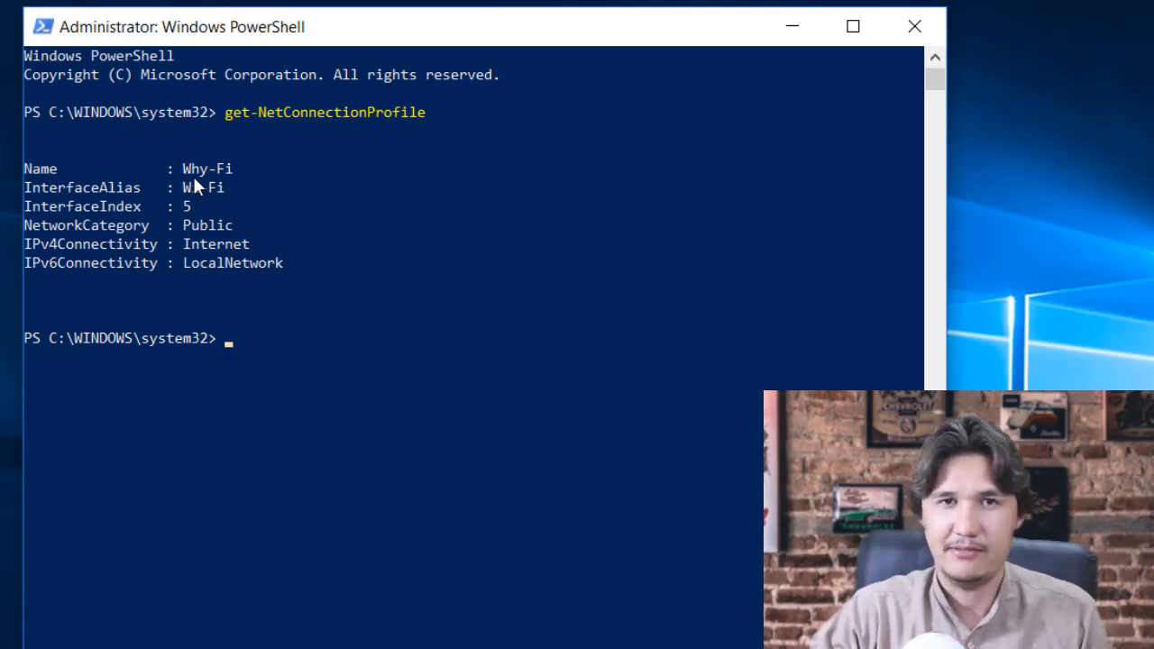
pyautogui.moveTo(162, 201)
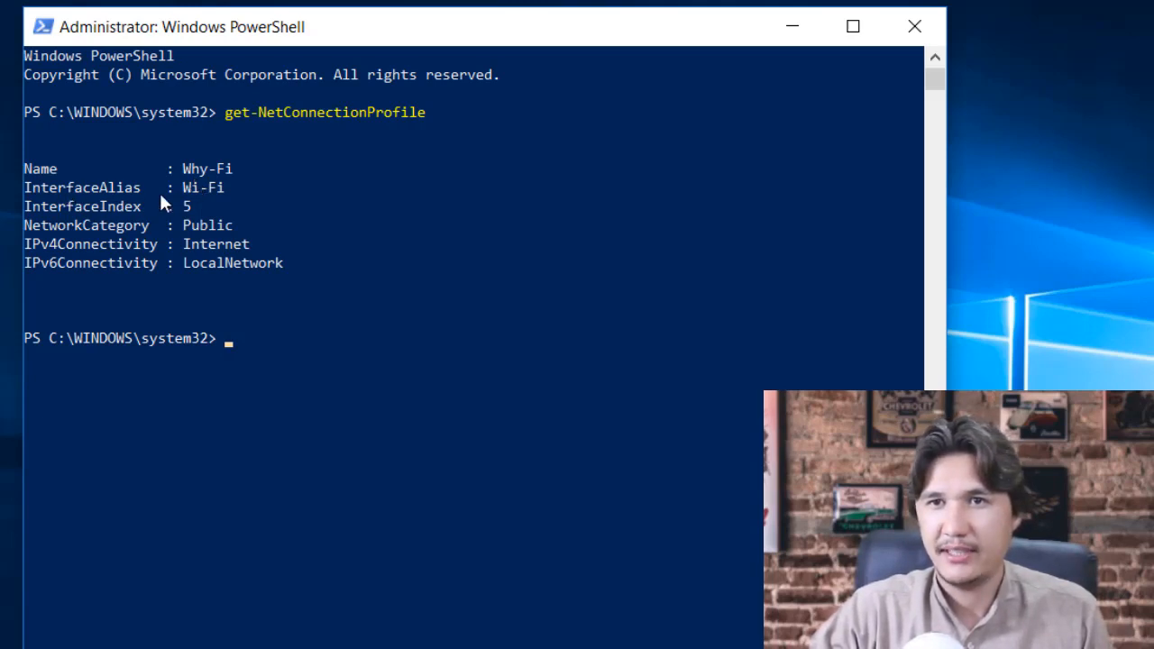
pyautogui.moveTo(68, 219)
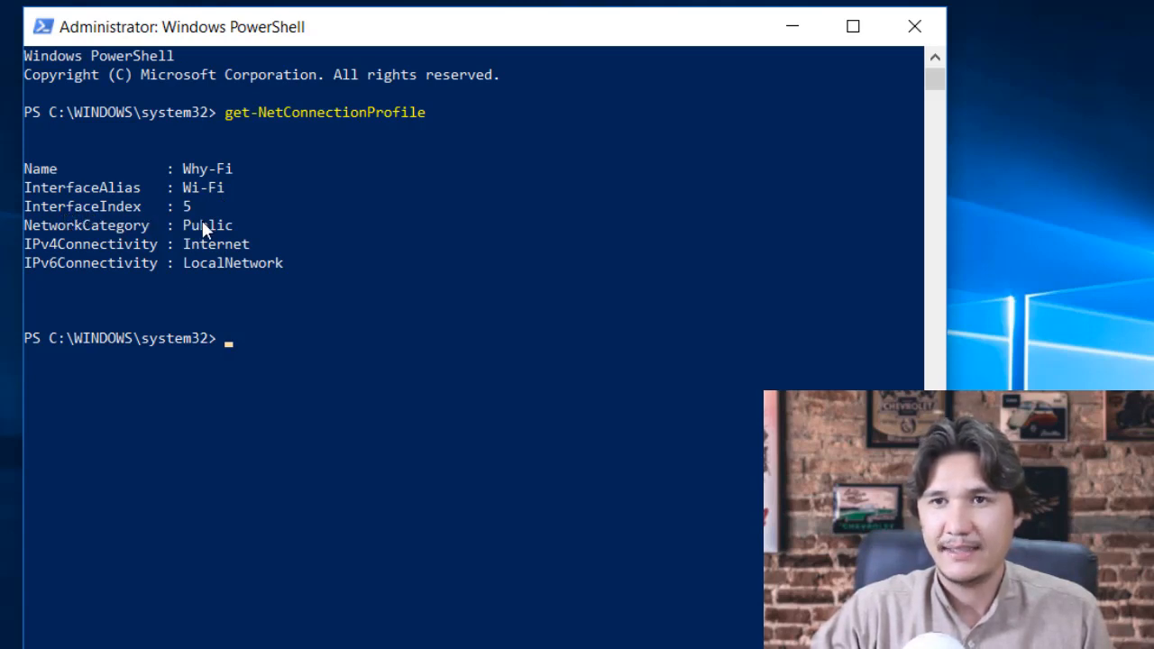
pyautogui.moveTo(150, 228)
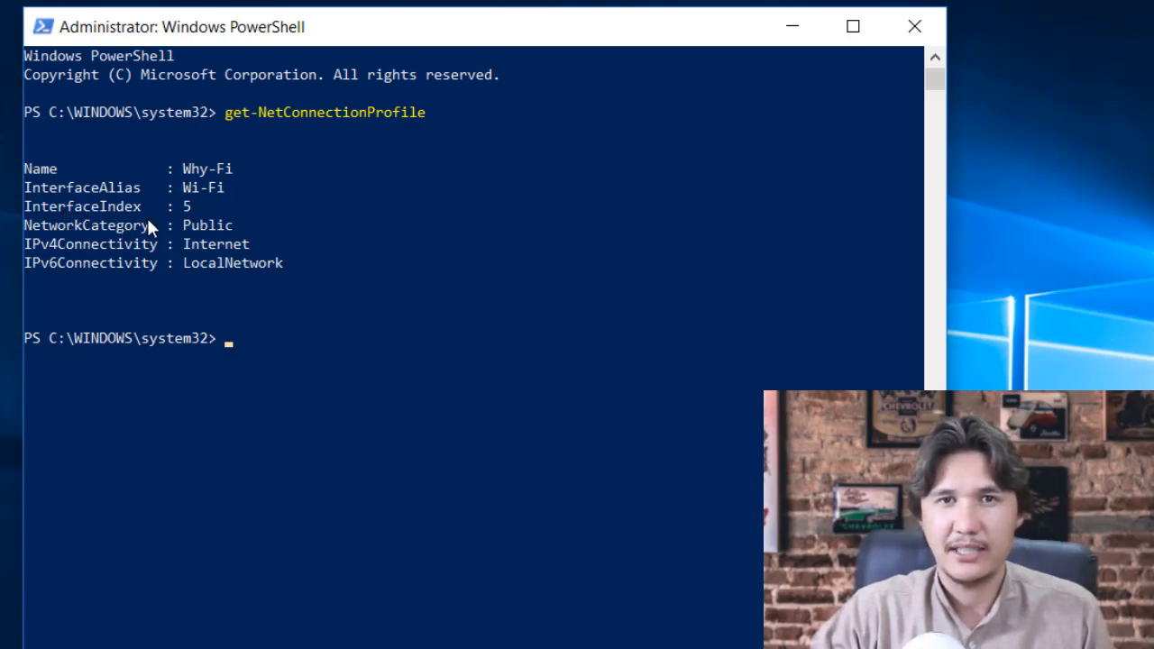
pyautogui.moveTo(215, 244)
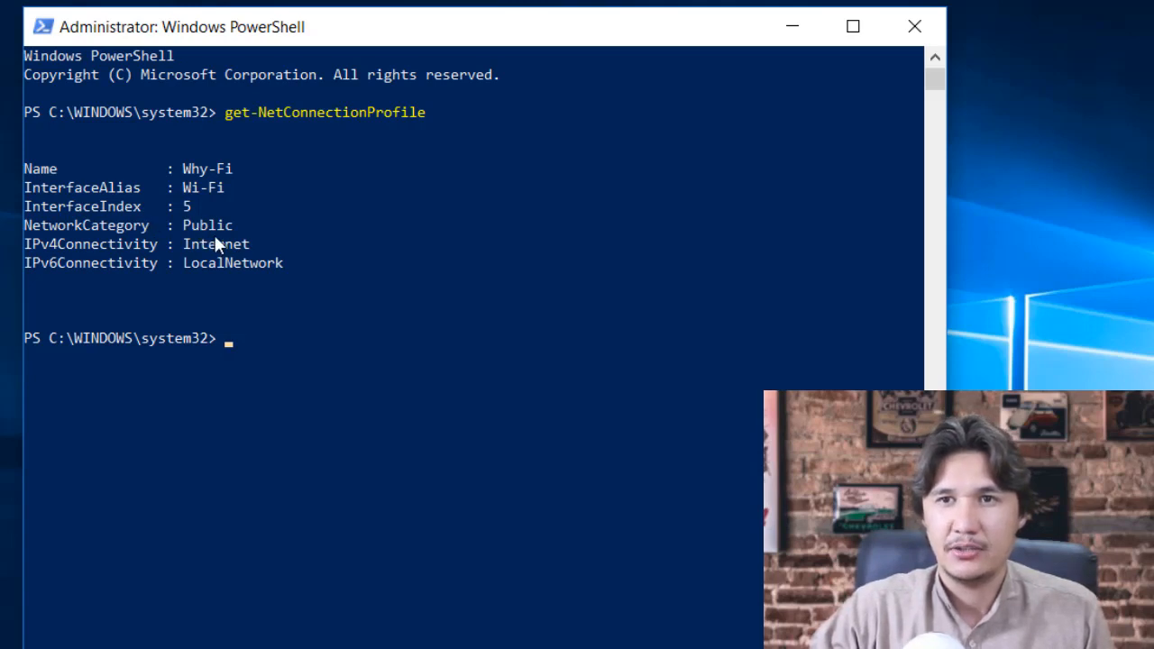
pyautogui.moveTo(99, 239)
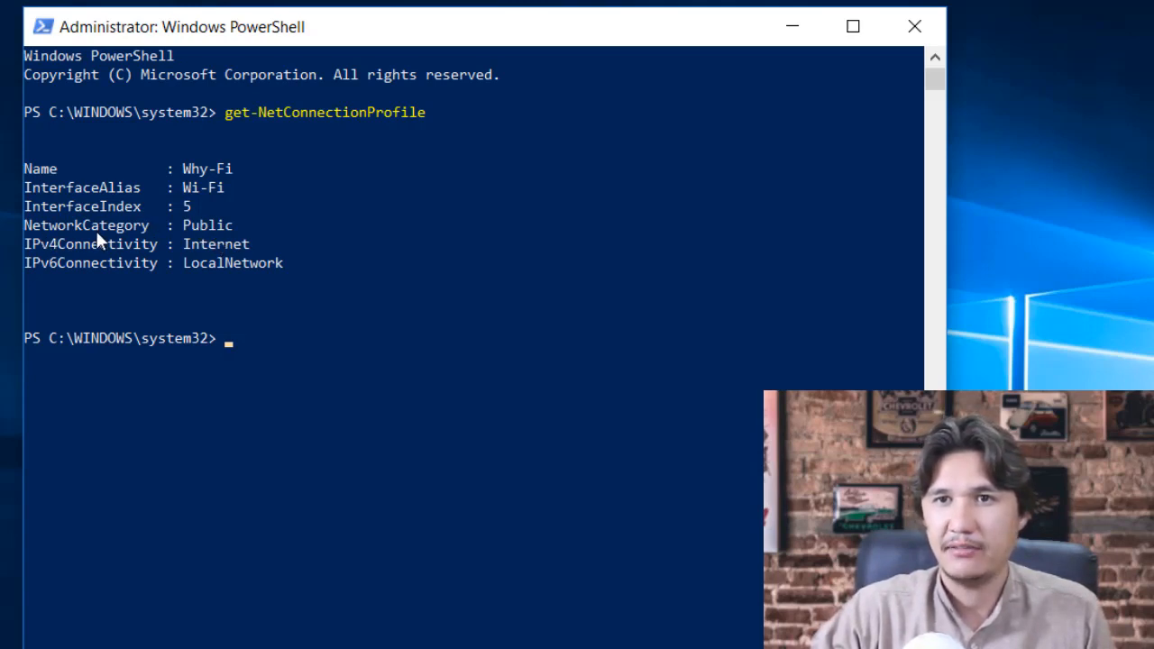
pyautogui.moveTo(207, 242)
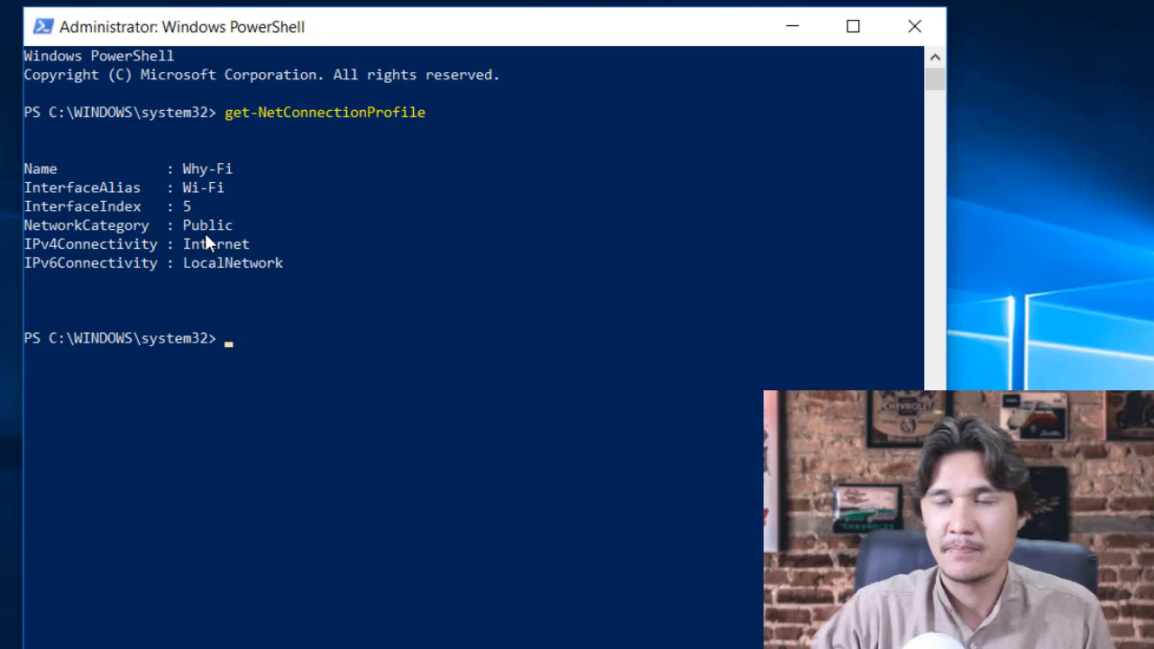
pyautogui.moveTo(214, 230)
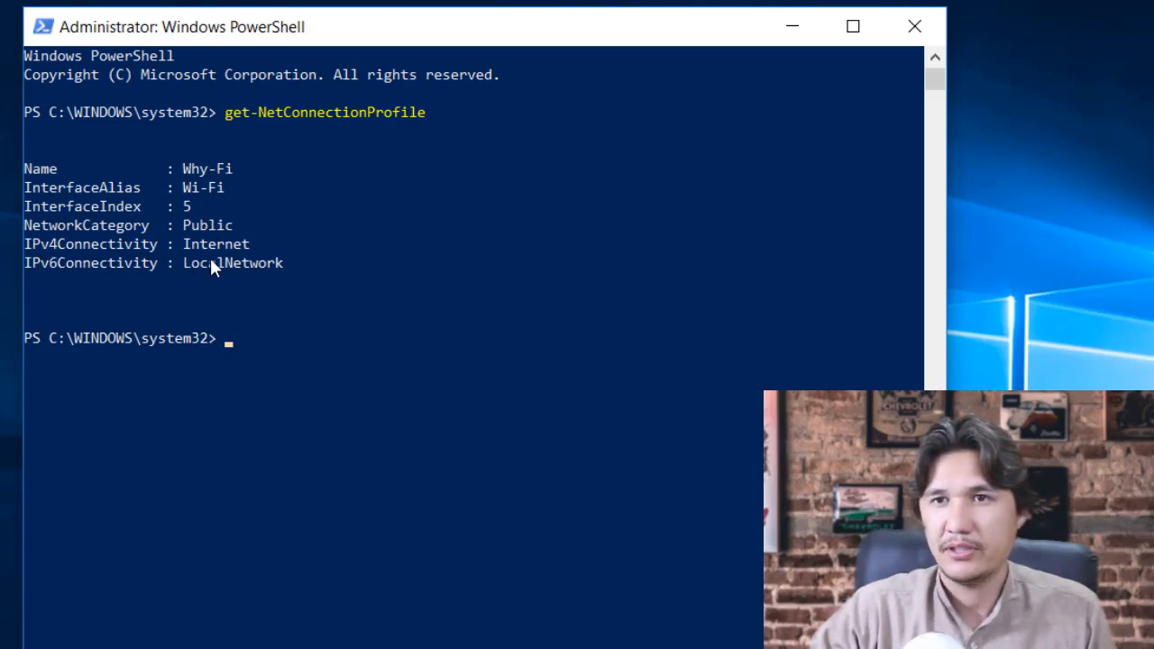
pyautogui.moveTo(40, 281)
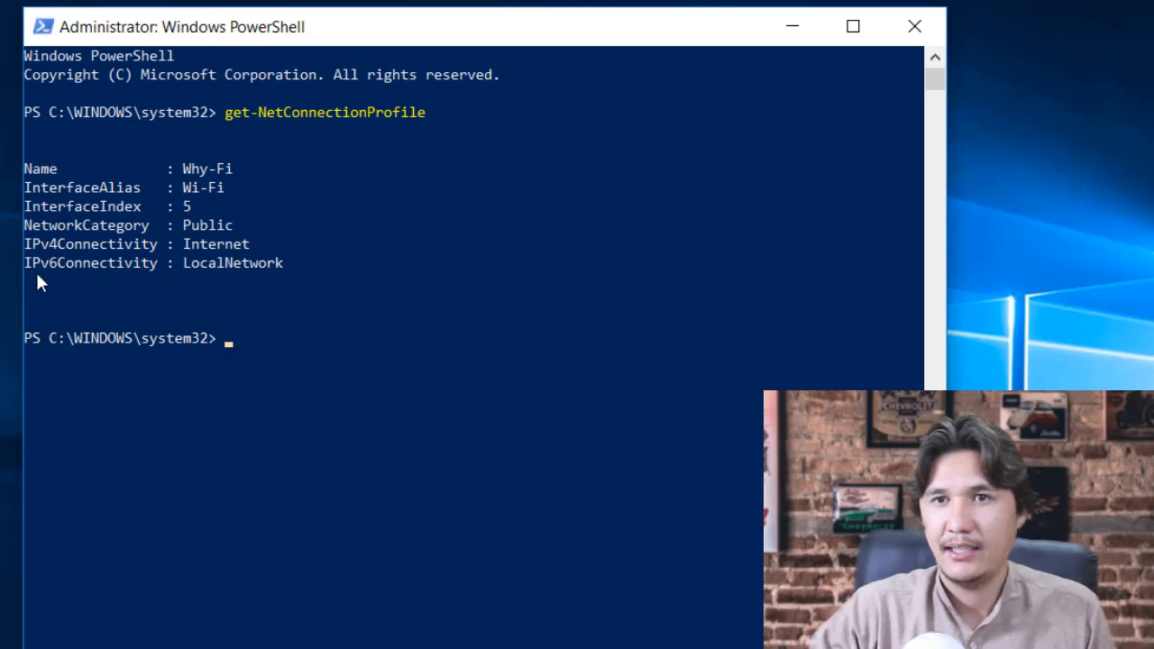
pyautogui.moveTo(223, 290)
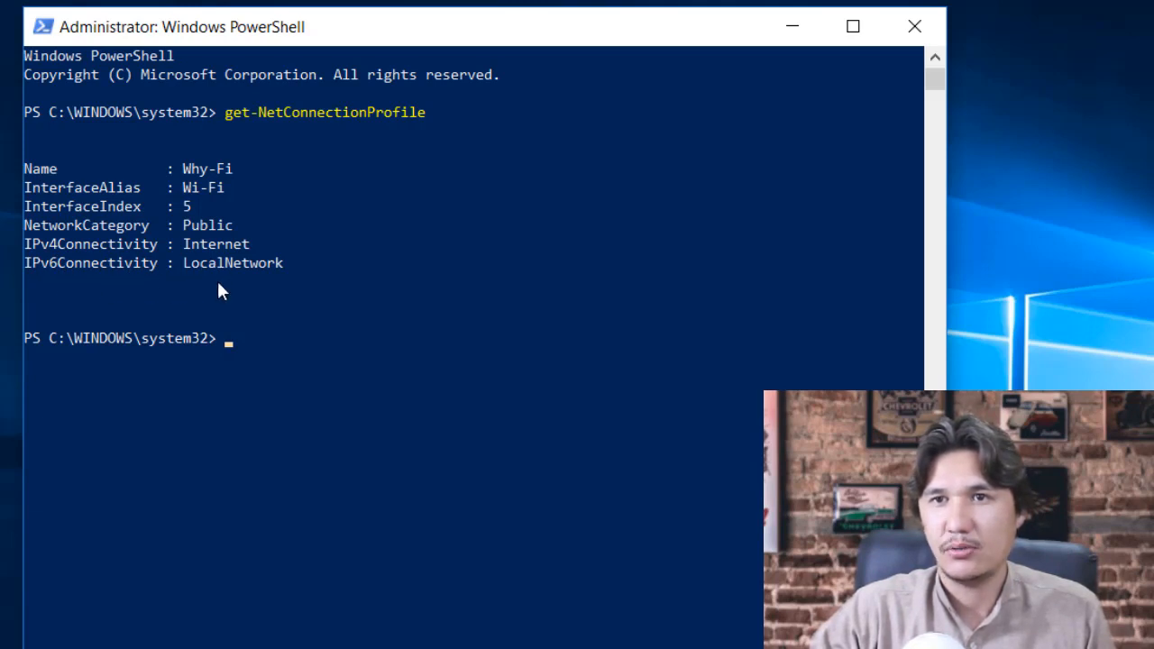
pyautogui.moveTo(230, 192)
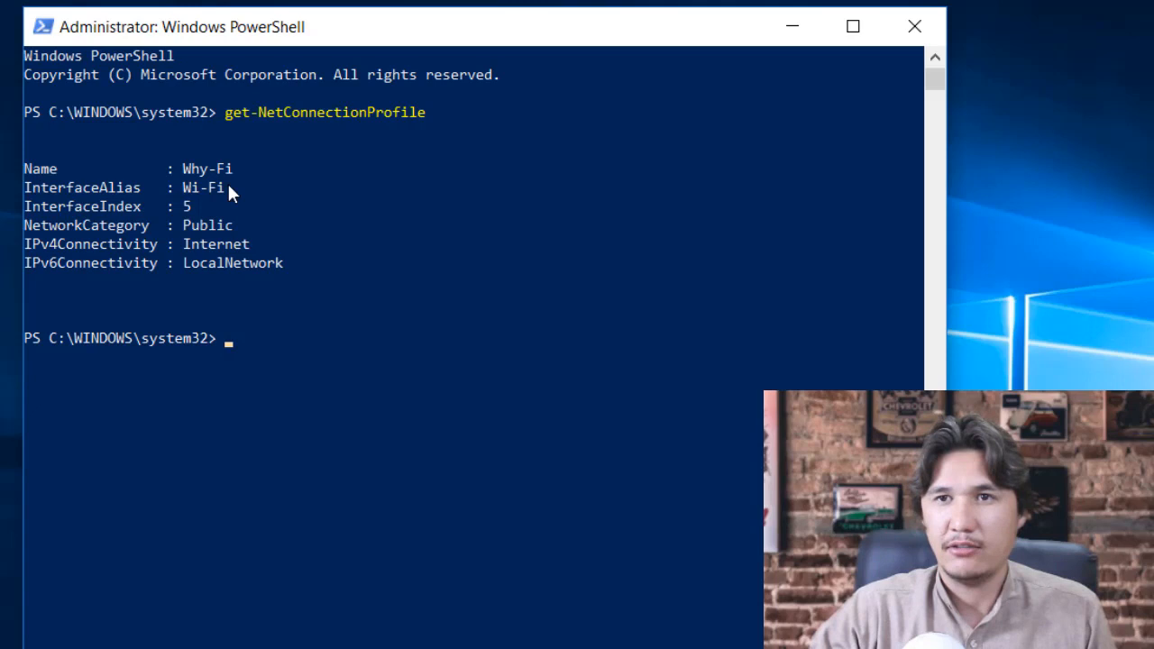
pyautogui.moveTo(200, 244)
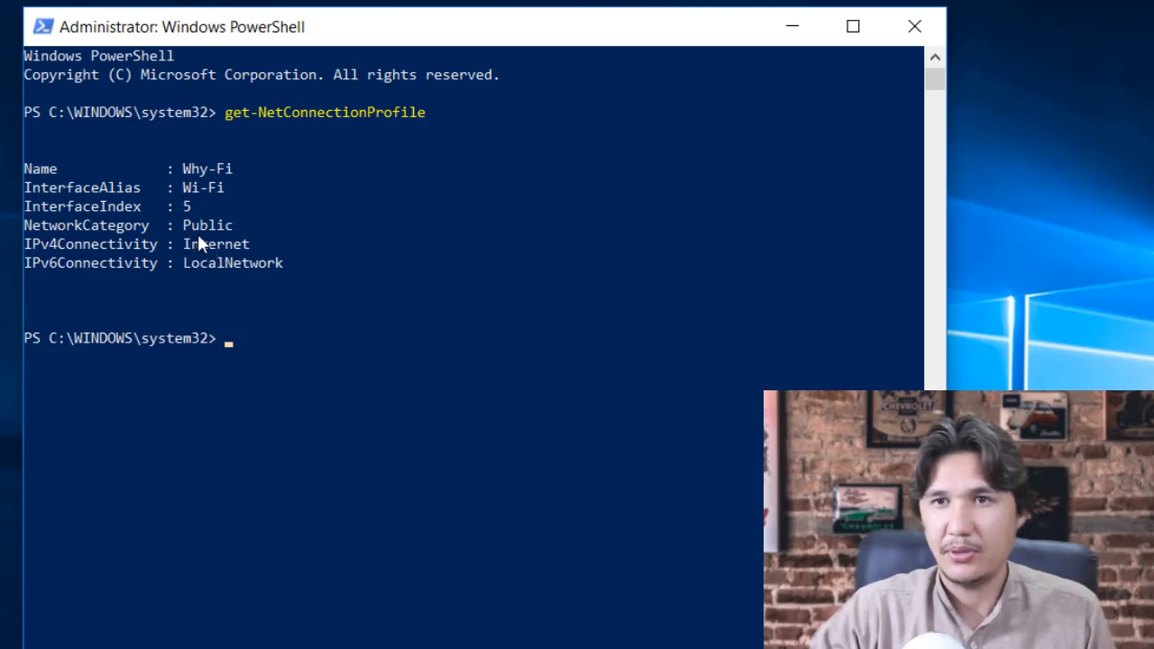
pyautogui.moveTo(230, 244)
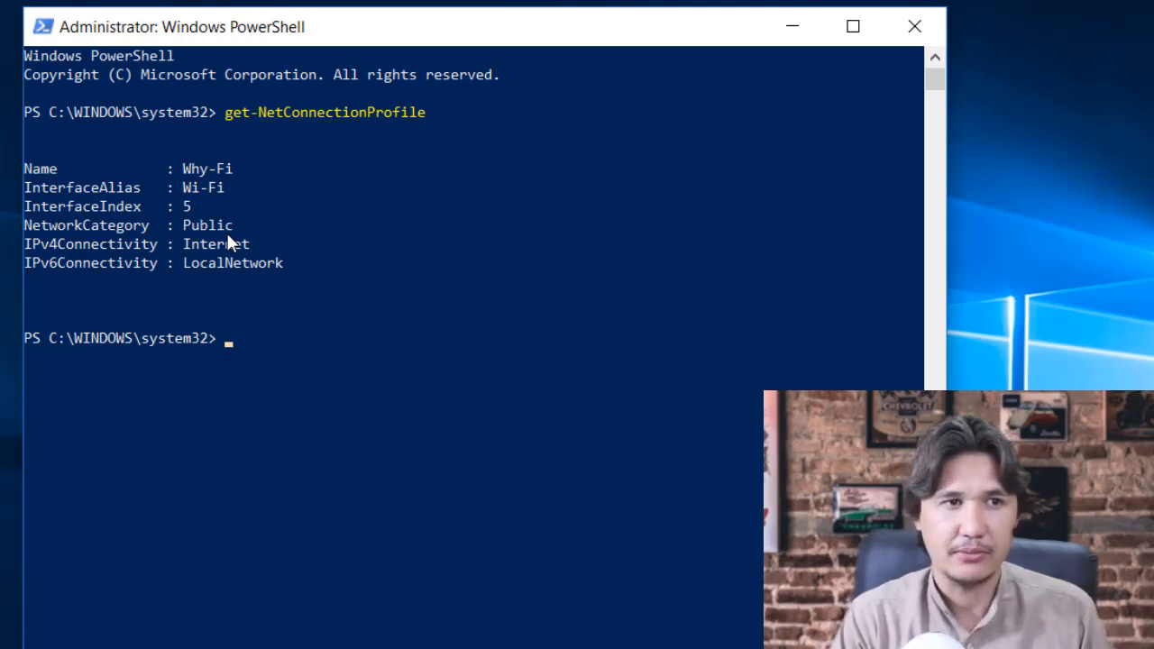
pyautogui.write('Set')
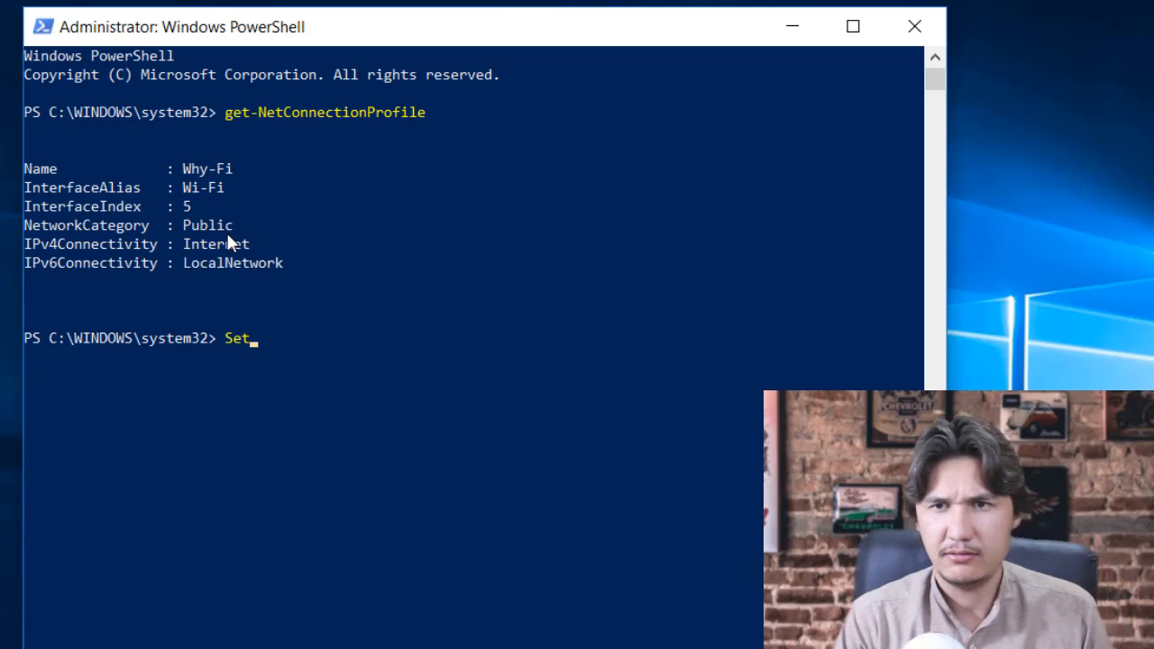
# Enter Set-NetConnectionProfile targeting interface index 5
pyautogui.write('-Netconnec')
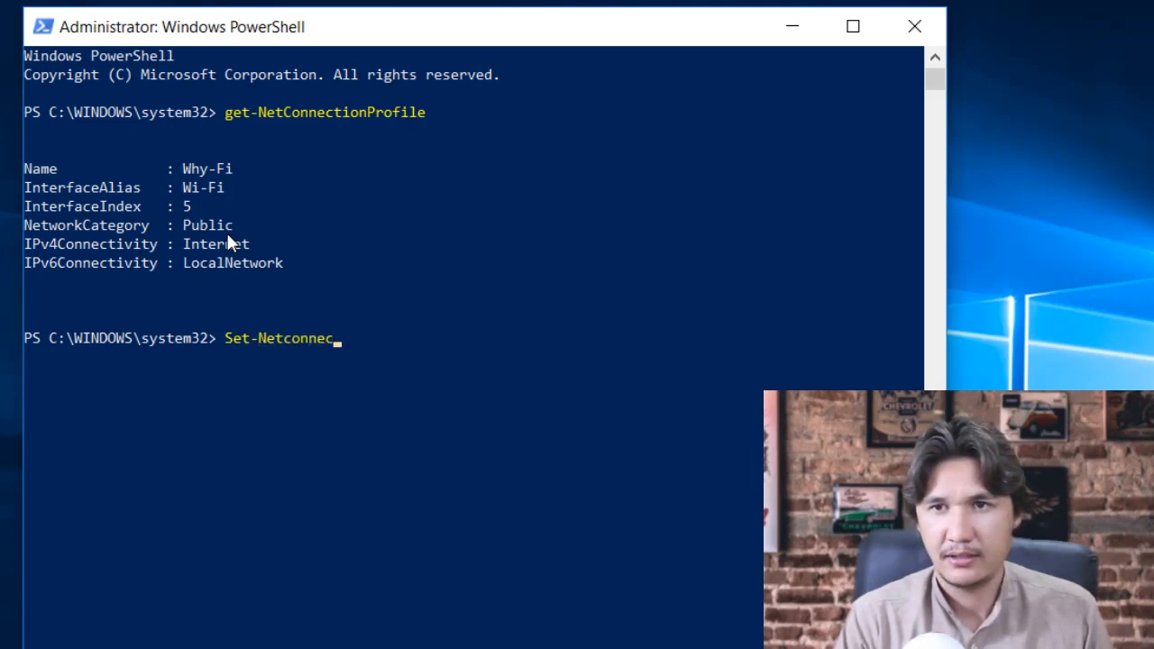
pyautogui.write('tion')
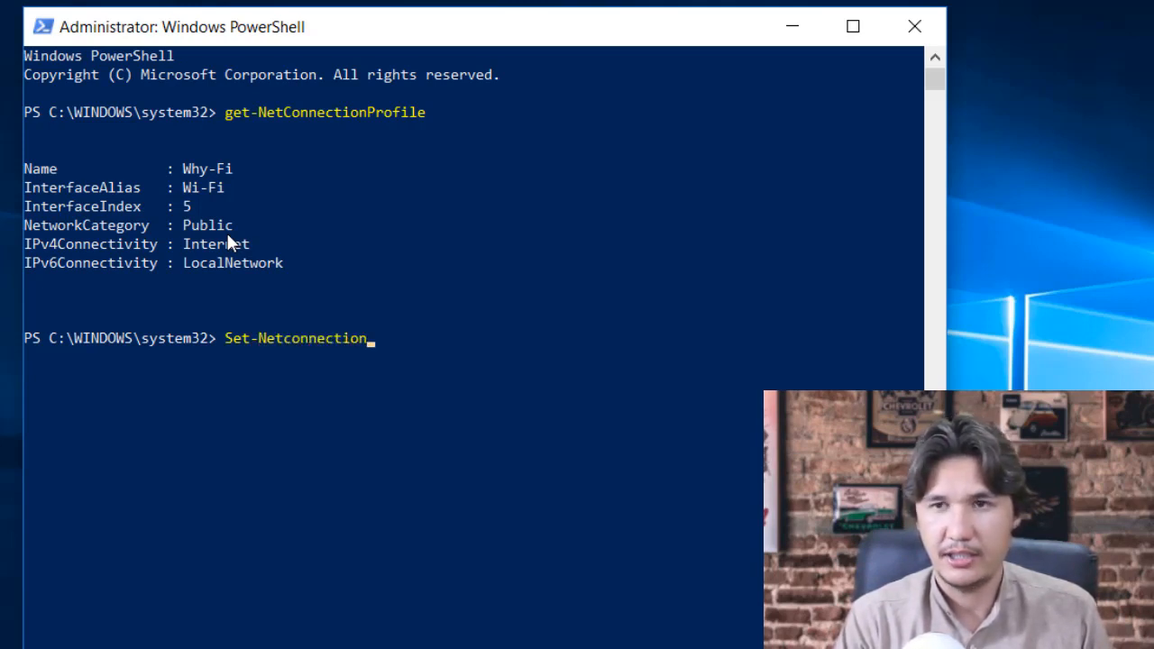
pyautogui.write('Pro')
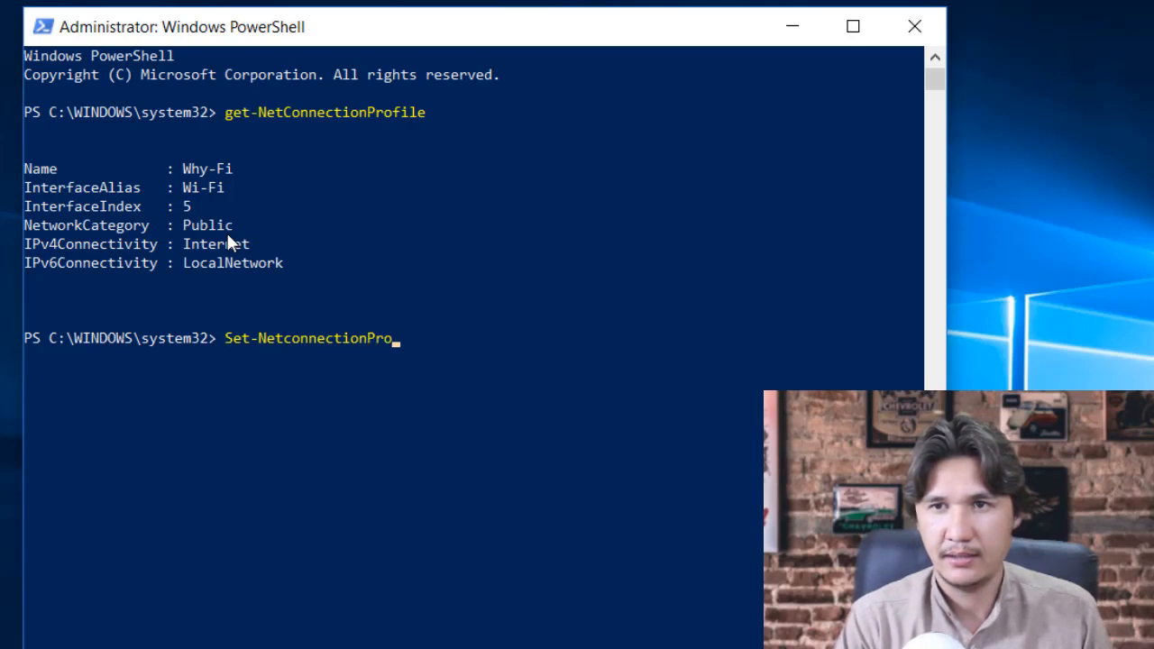
pyautogui.write('file -')
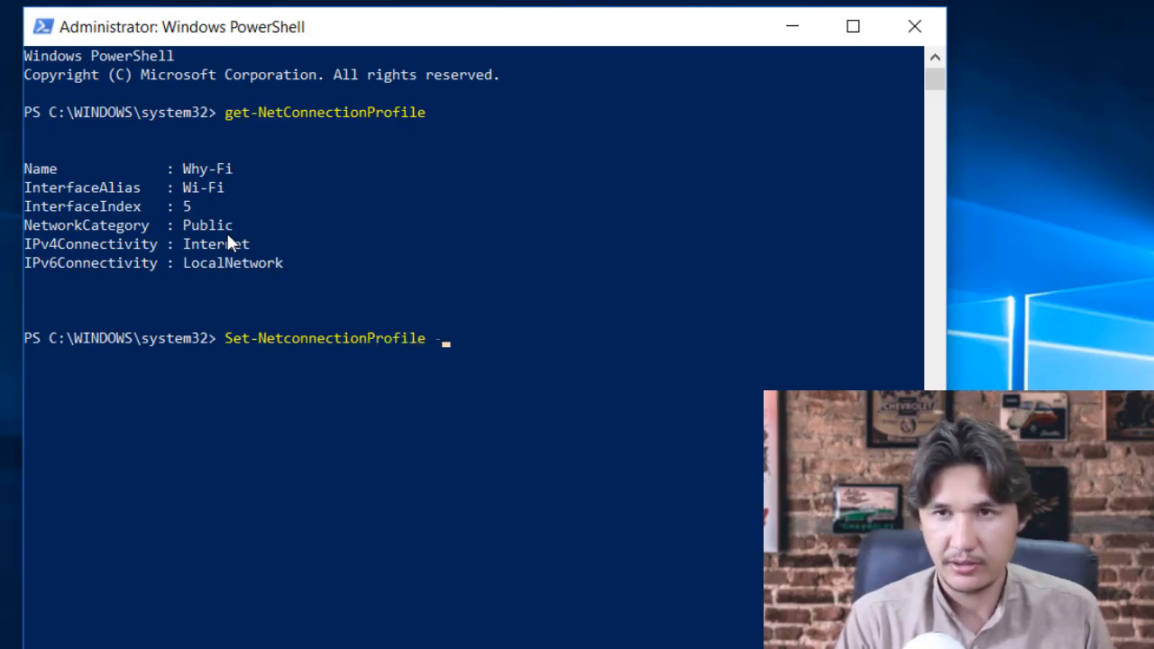
pyautogui.write('-inter')
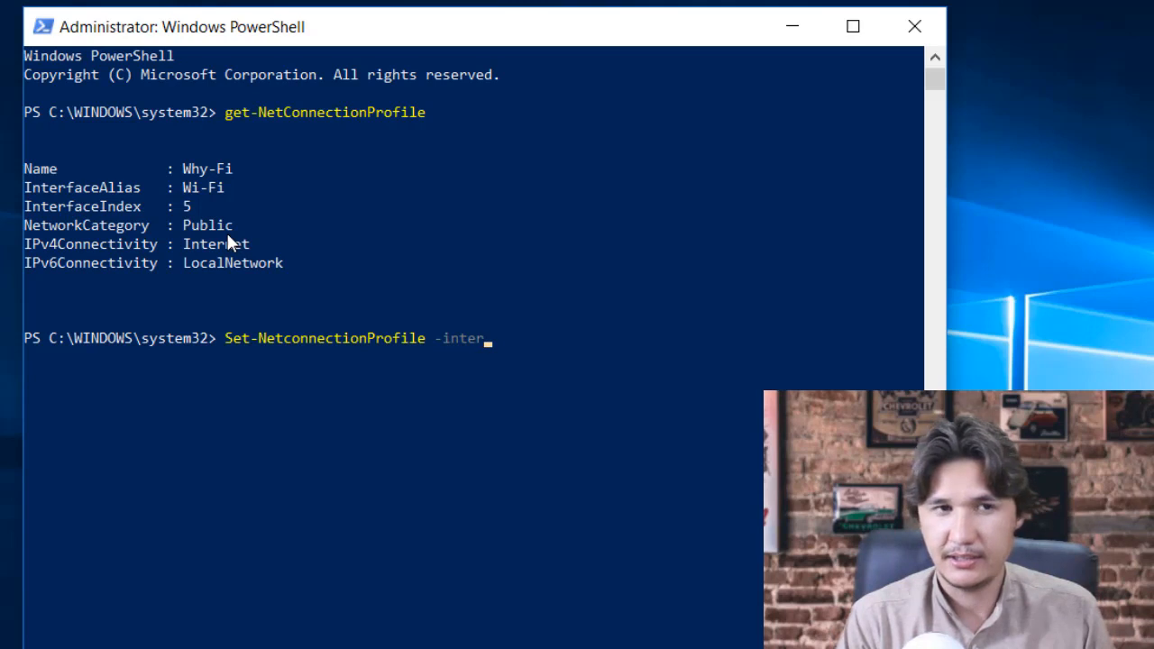
pyautogui.write('faceindex')
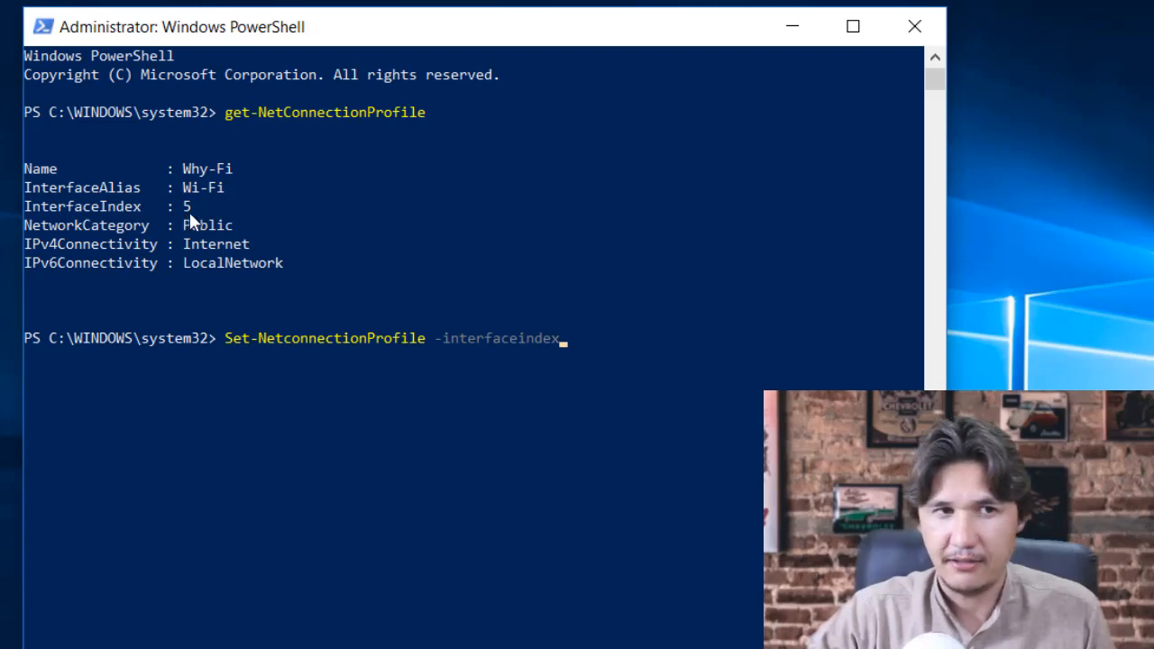
pyautogui.moveTo(352, 219)
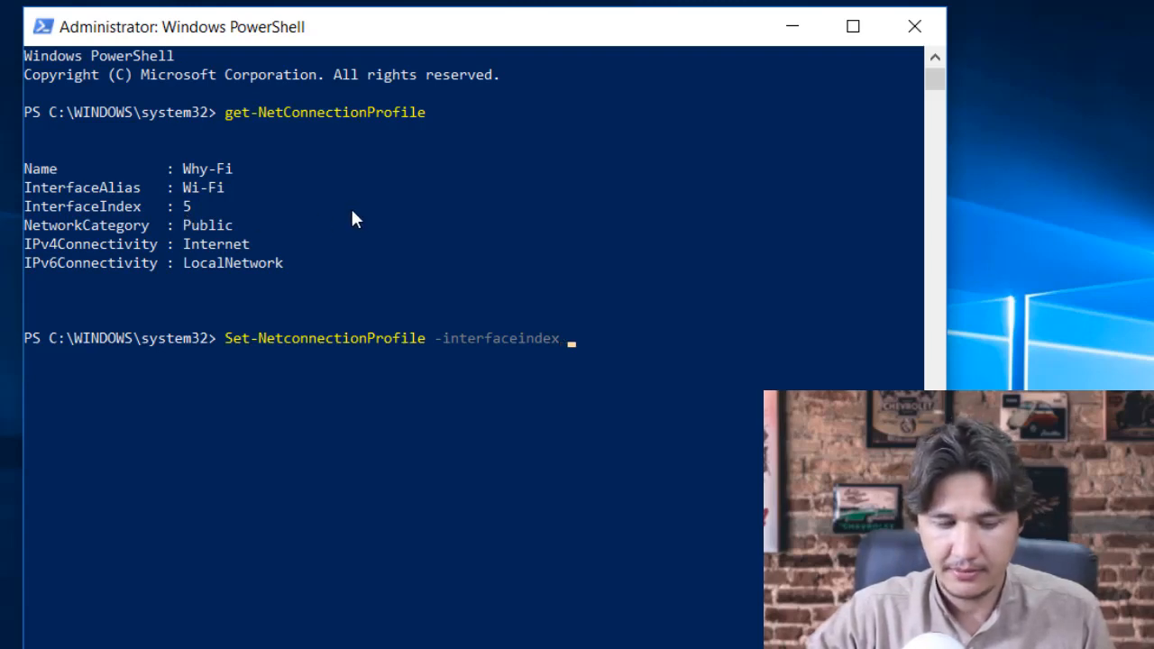
pyautogui.write('5')
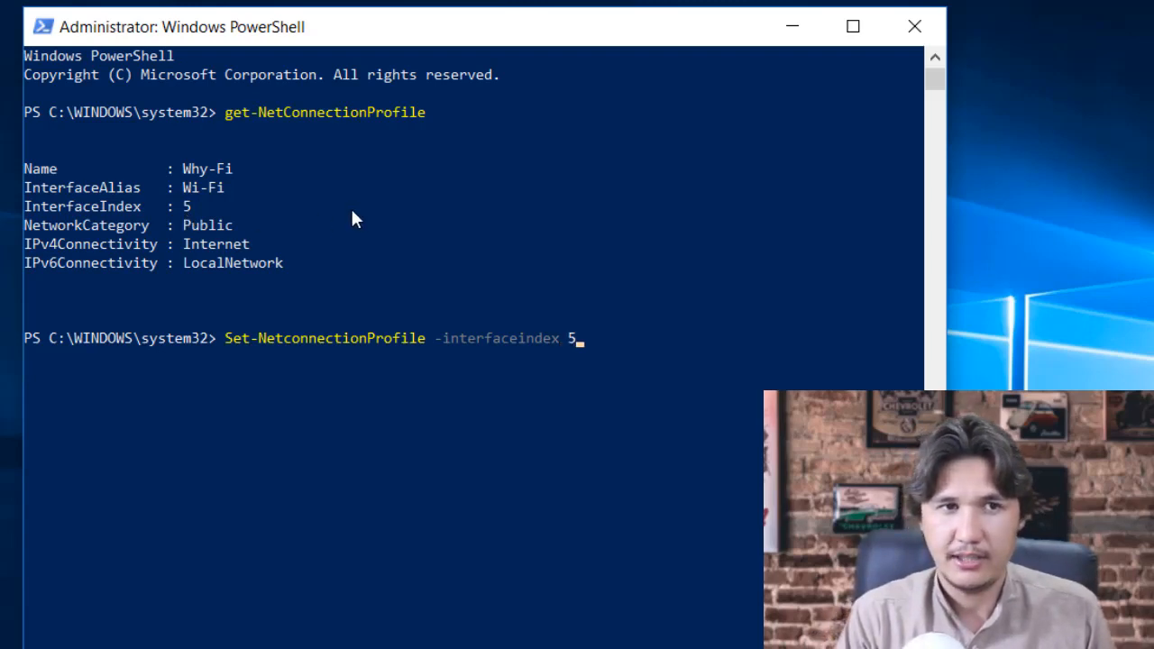
# Add -NetworkCategory Private, then type get-NetConnectionProfile to confirm the change
pyautogui.write('-')
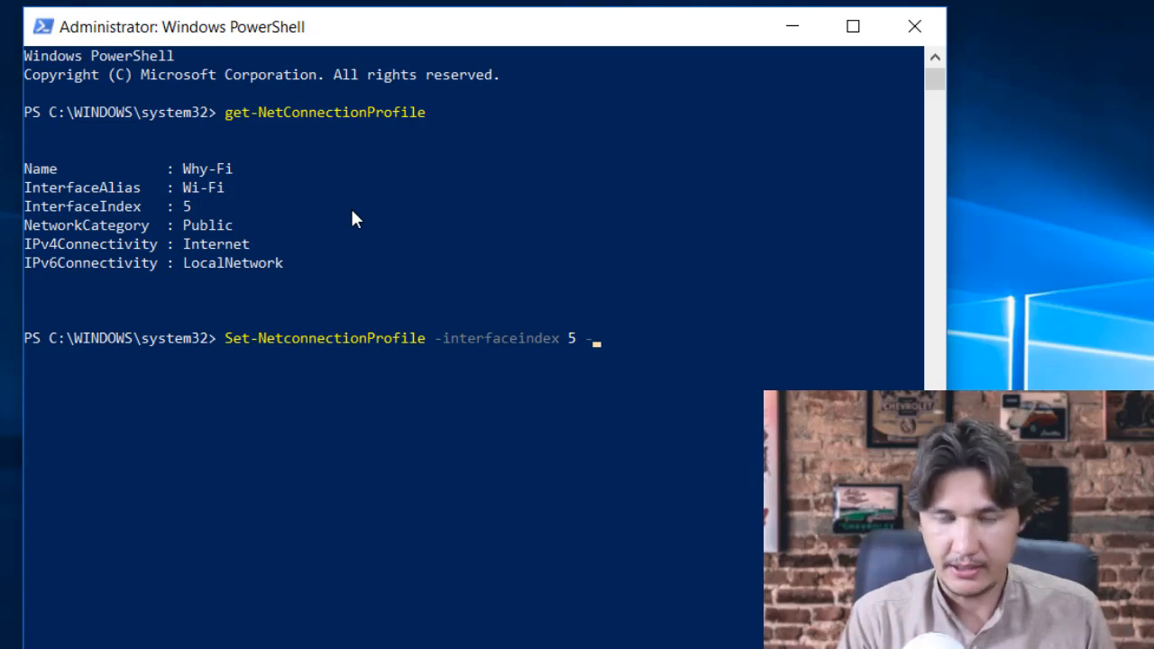
pyautogui.write('-Network')
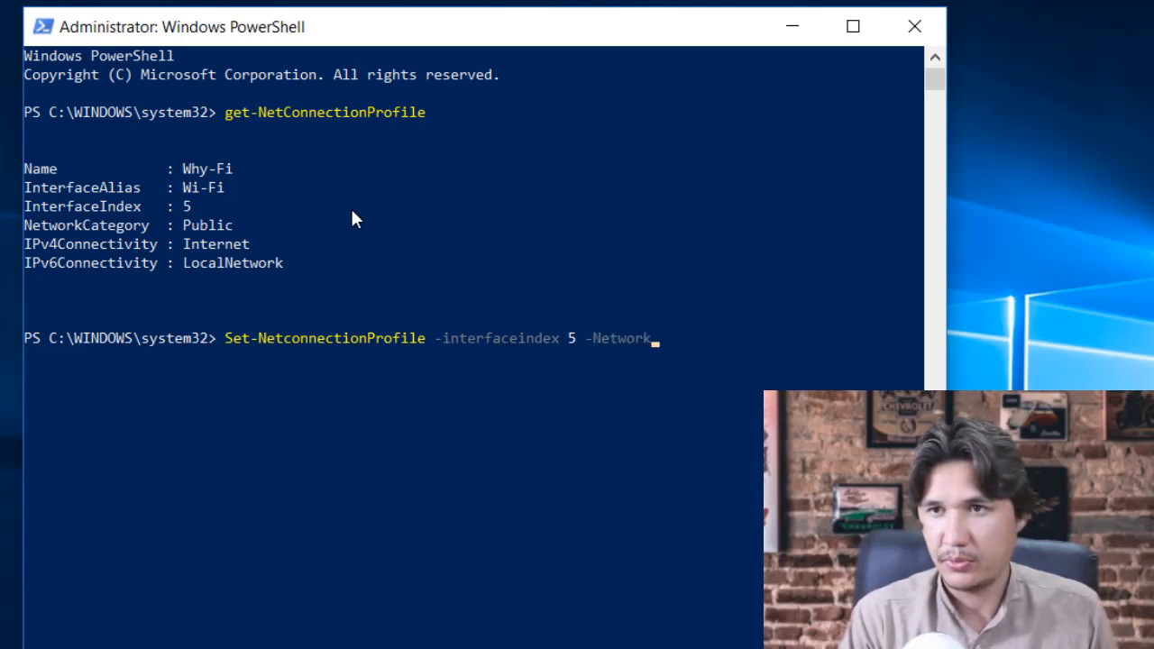
pyautogui.write('Categ')
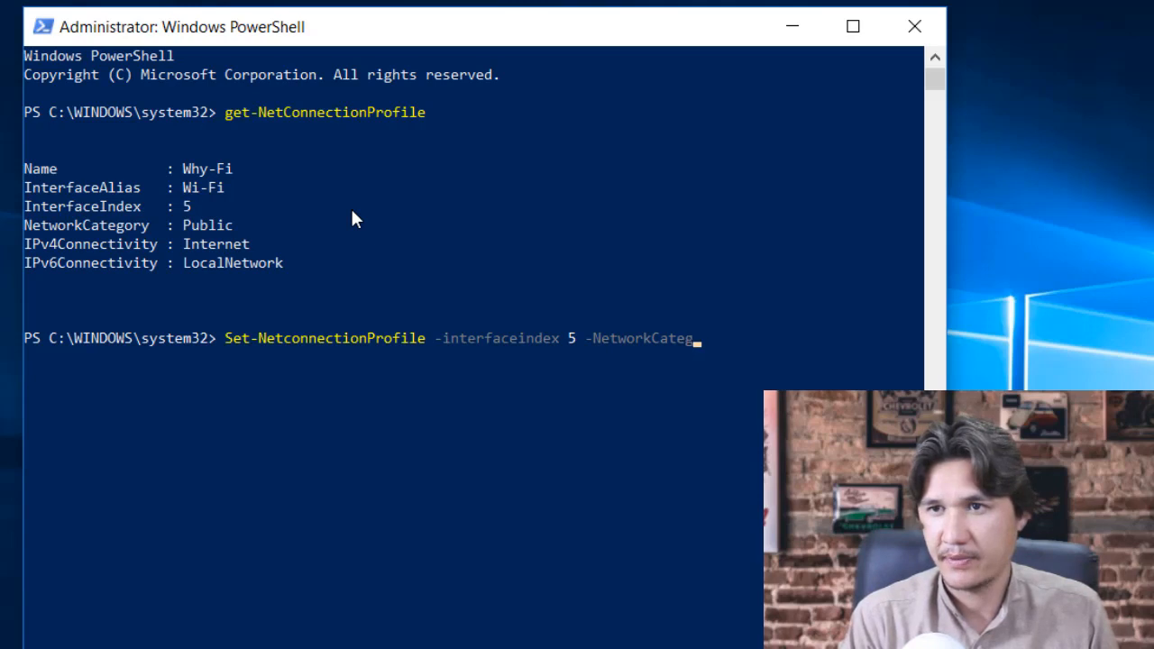
pyautogui.write('roy')
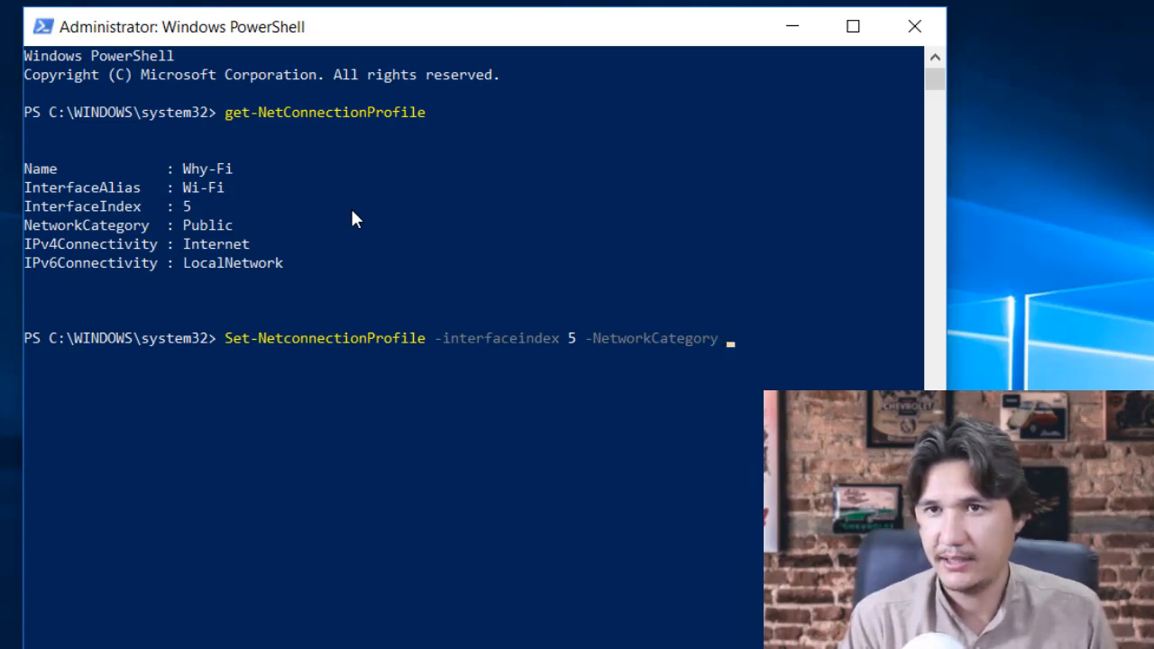
pyautogui.write('P')
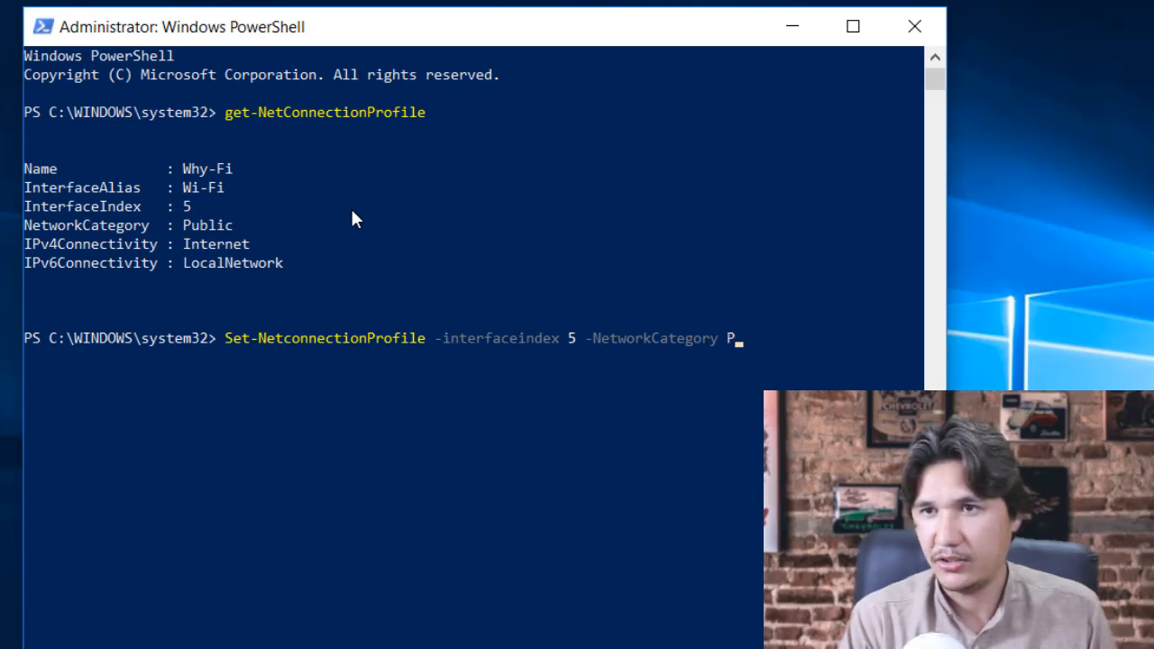
pyautogui.press('backspace')
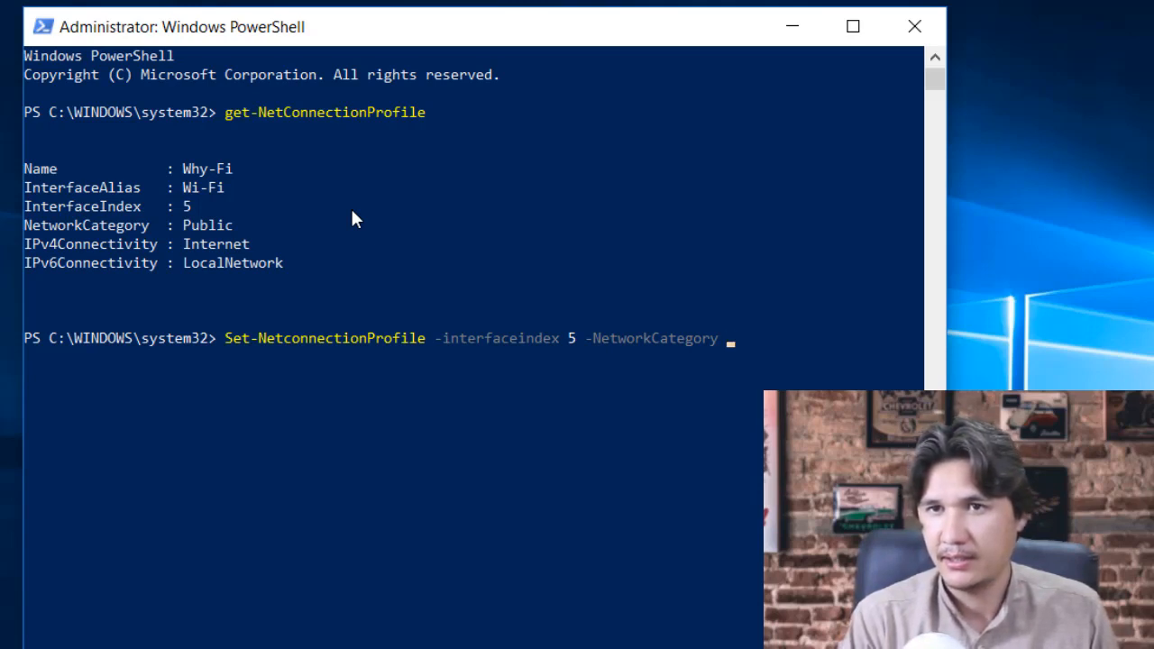
pyautogui.write('Private')
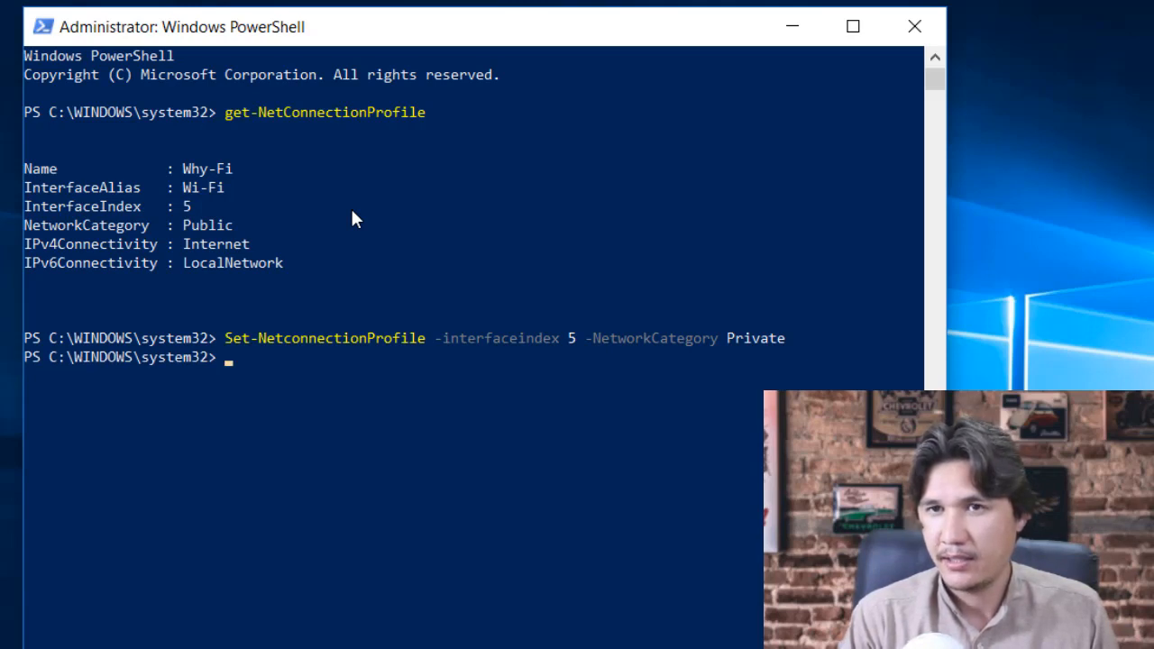
pyautogui.write('get-NetConnectionProfile')
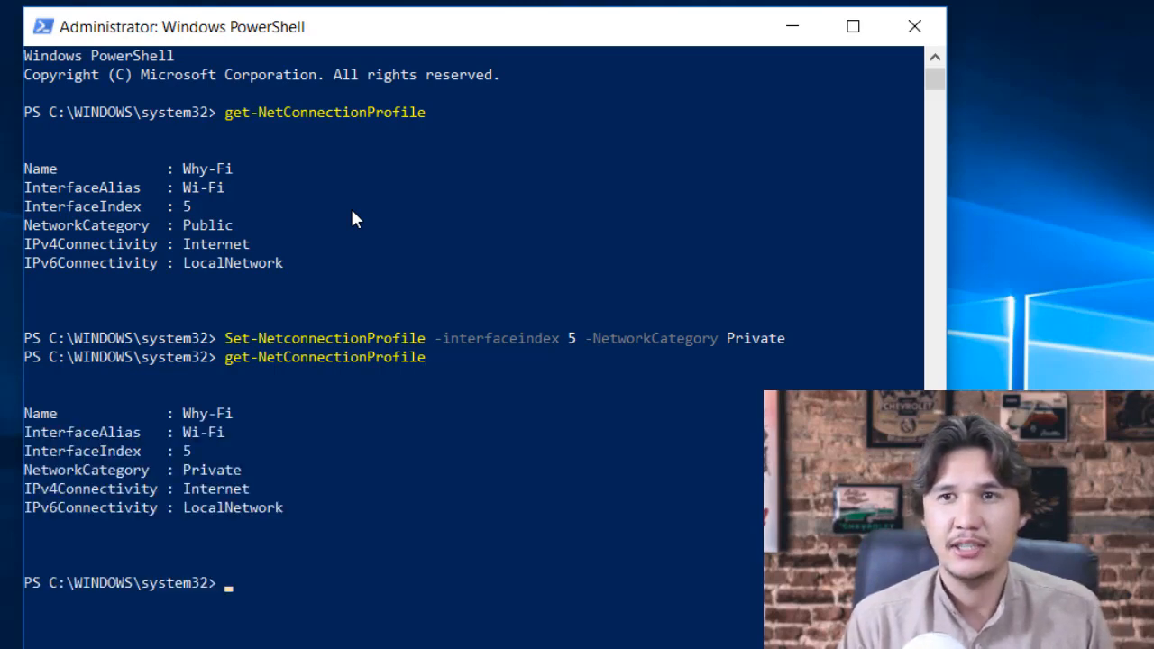
pyautogui.moveTo(200, 493)
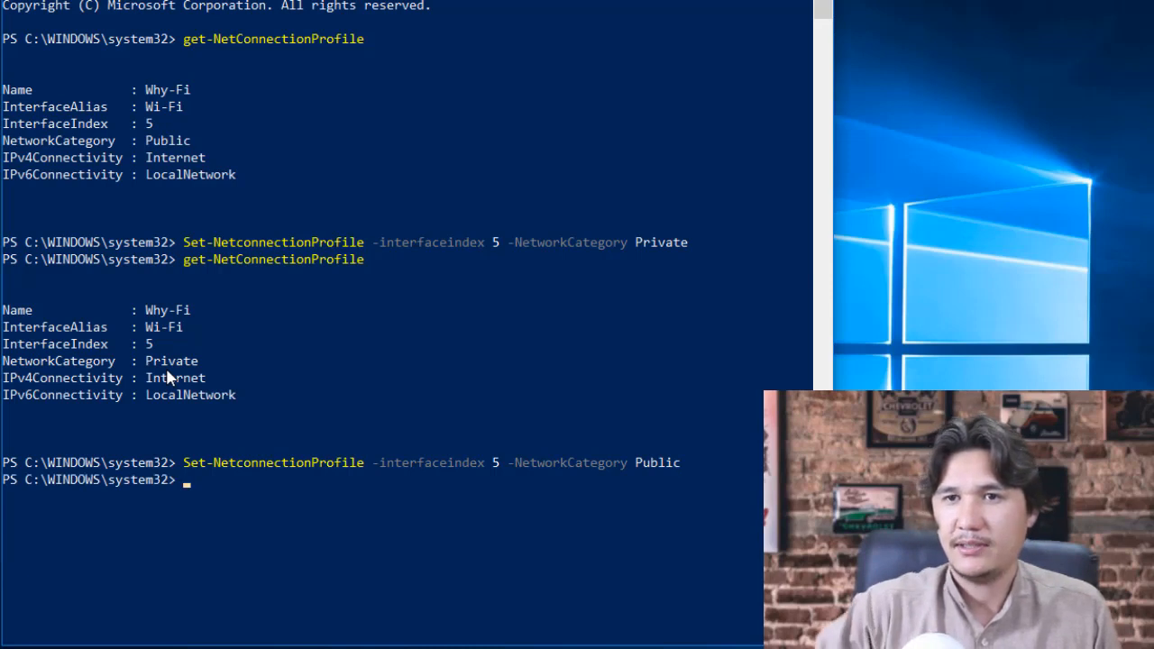
# Type get-NetConnectionProfile at the prompt to check the Public category
pyautogui.write('get-NetConnectionProfile')
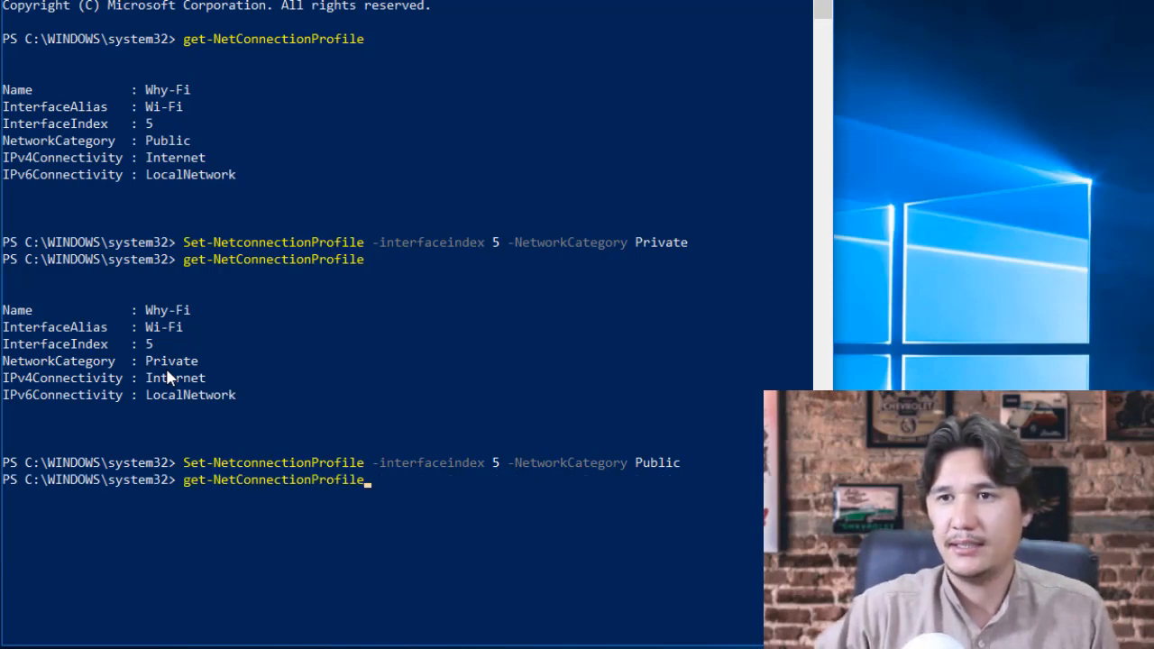